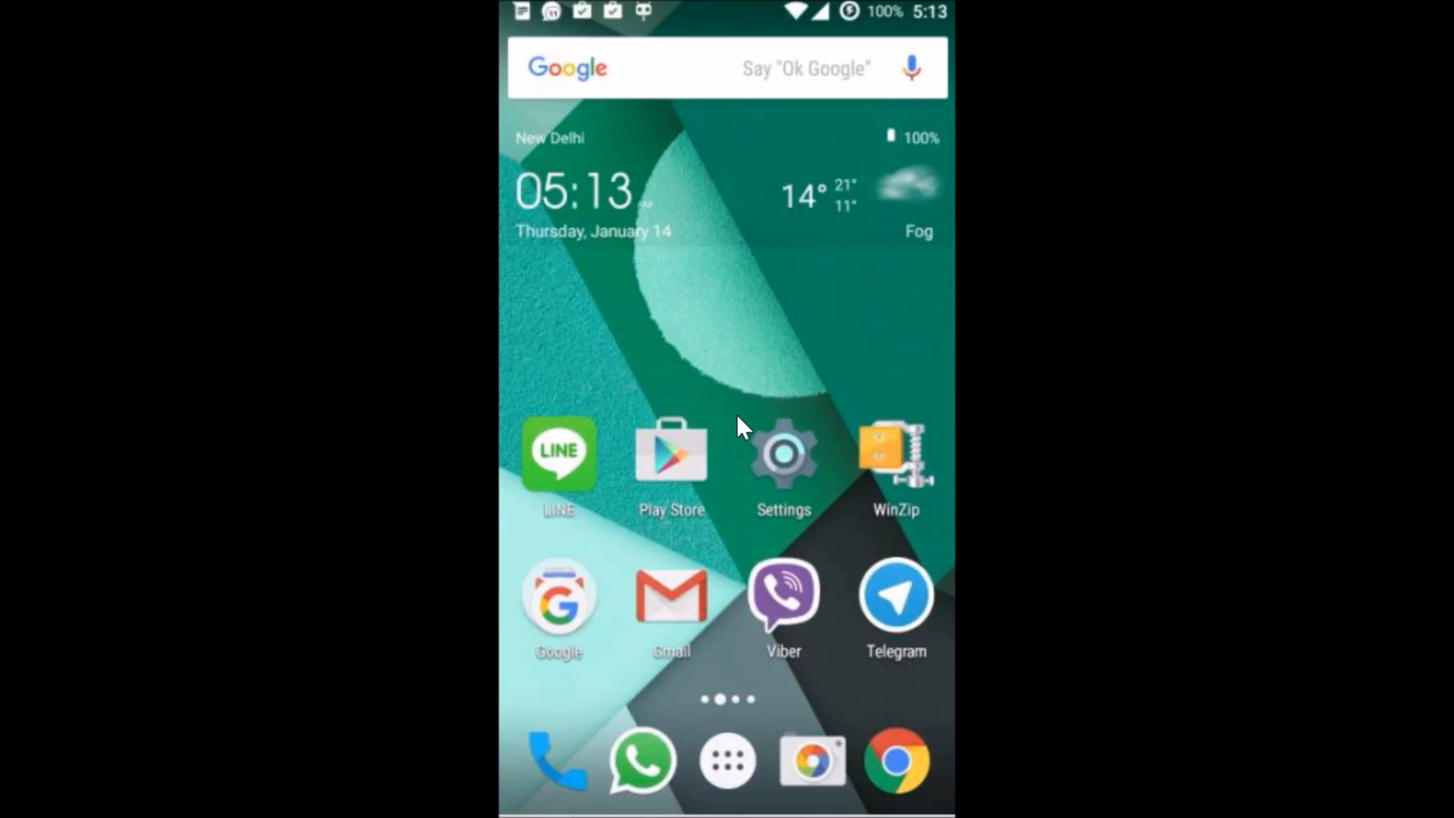
Open Settings and go to the Wi-Fi networks list
left_click(783, 460)
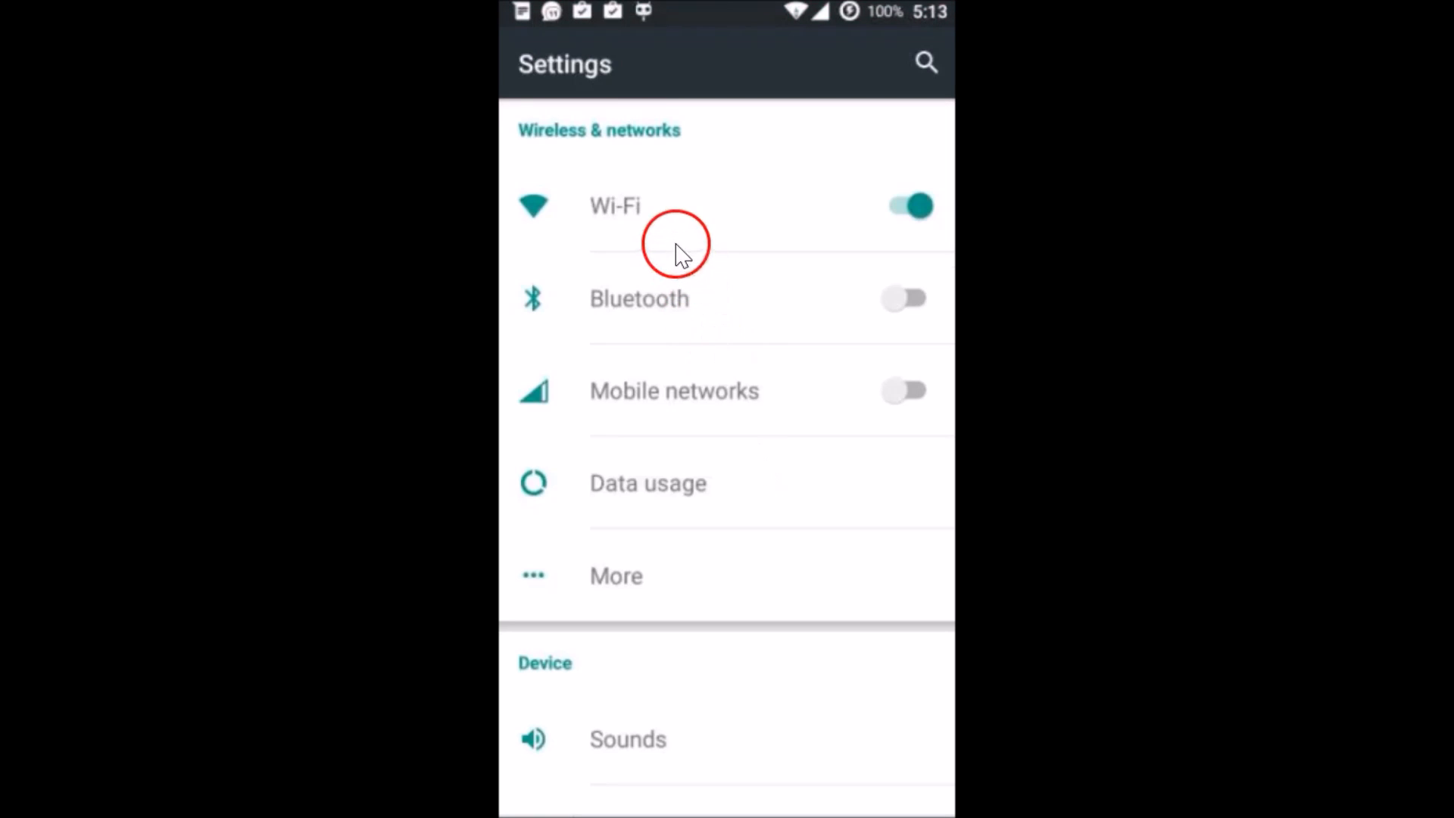
left_click(615, 204)
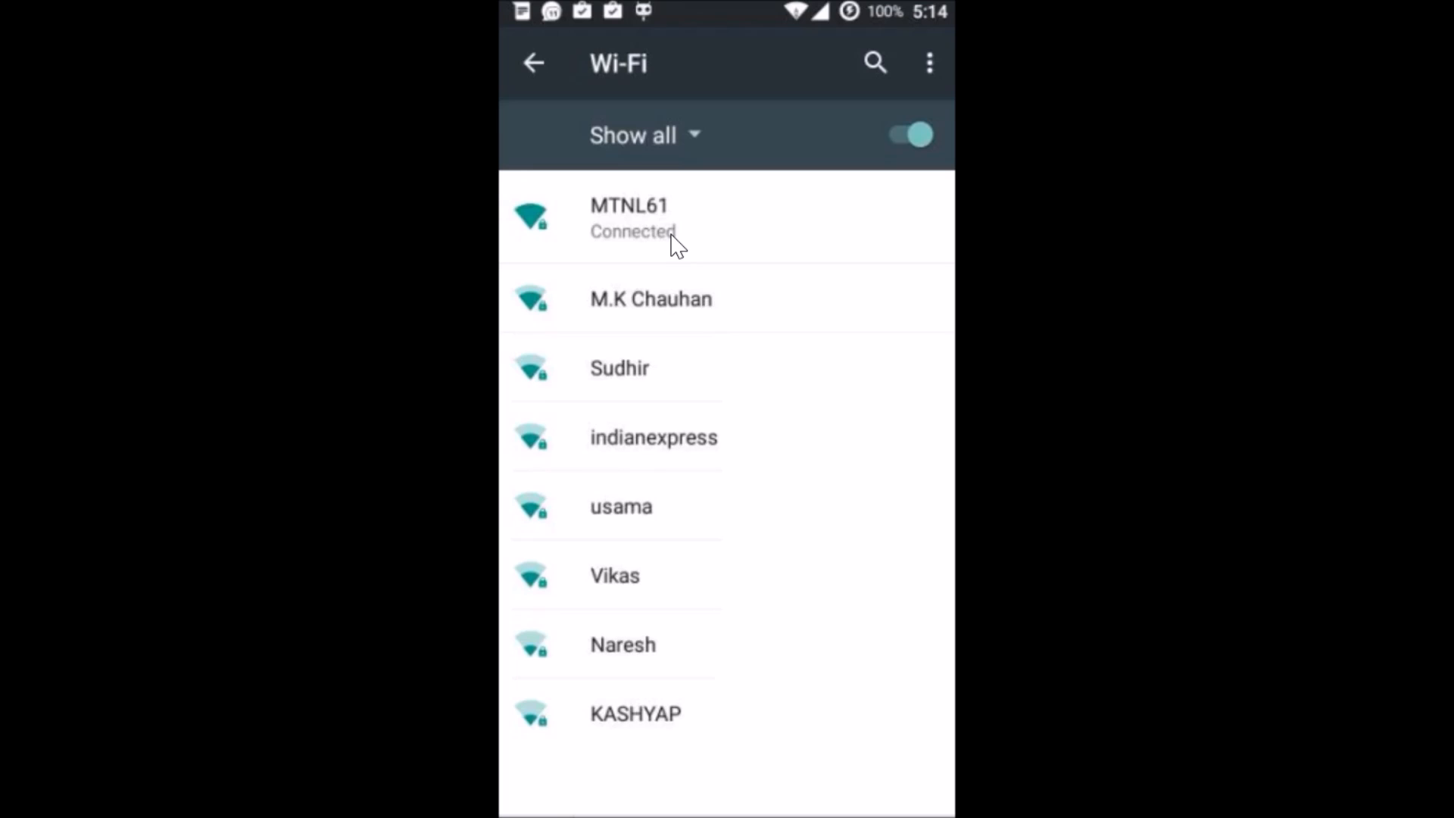
Open the Modify network dialog for MTNL61
left_click(660, 227)
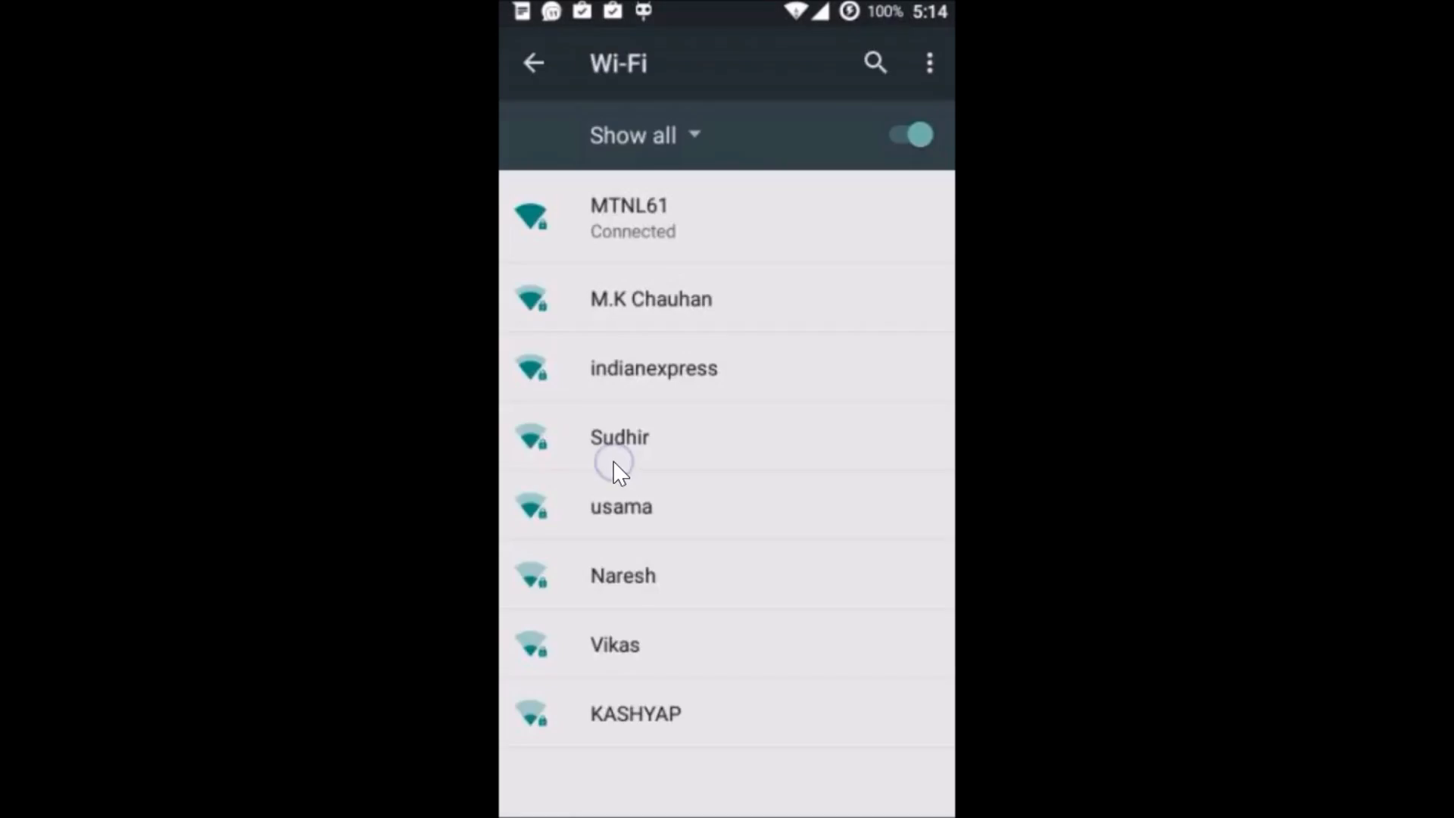
left_click(631, 218)
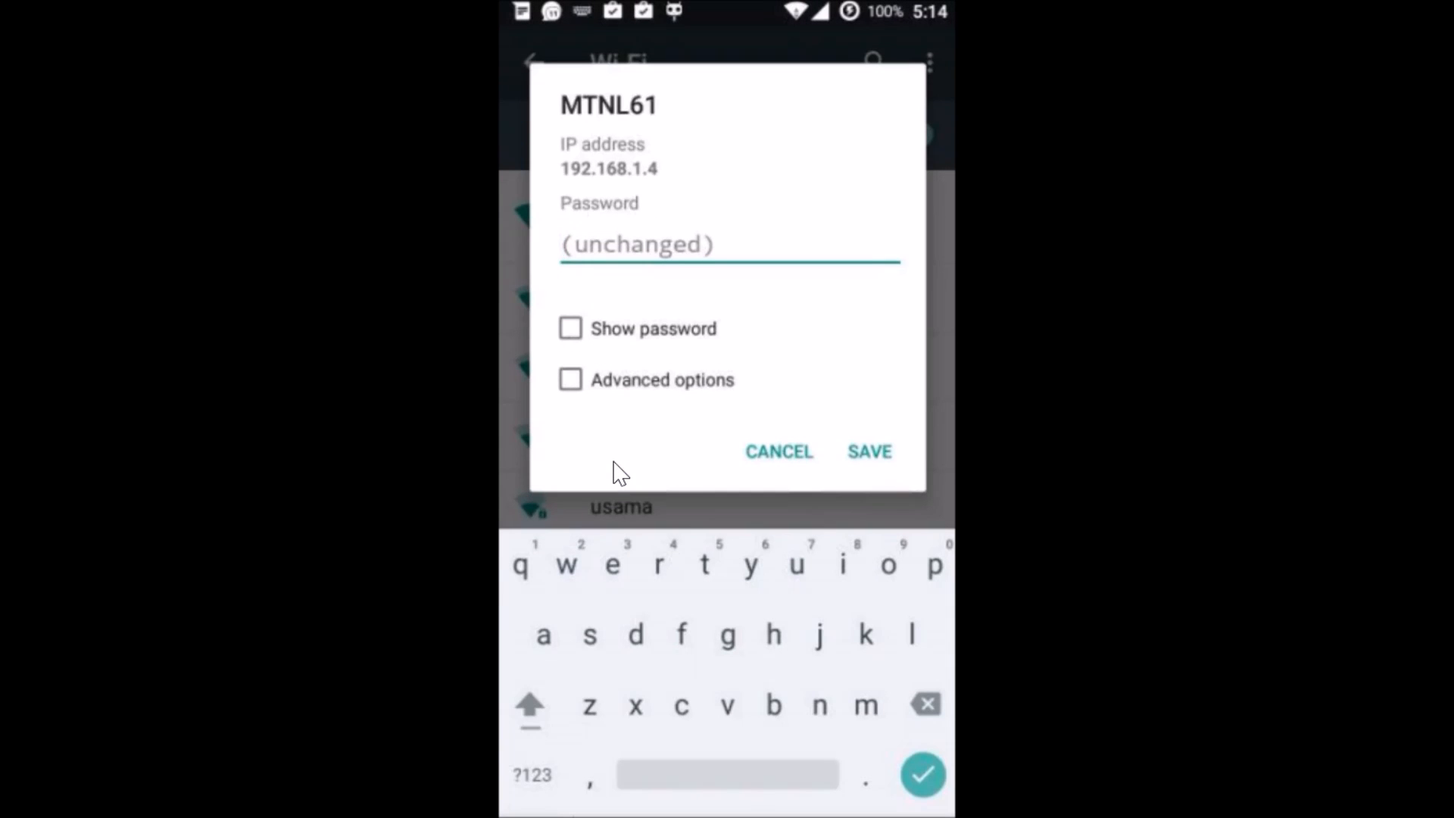
Enable MTNL61's advanced options and set IP settings to Static
left_click(570, 380)
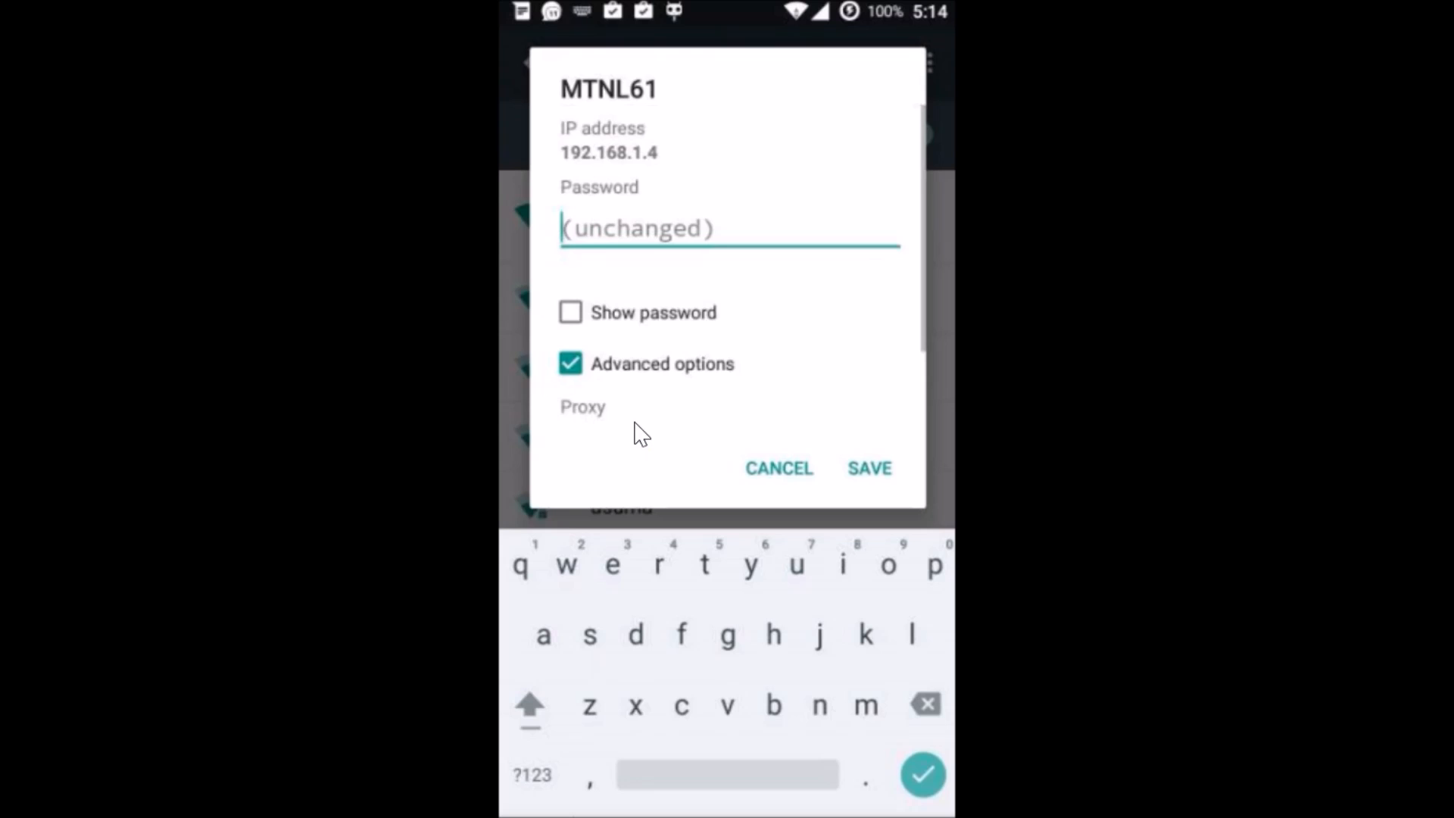
scroll("down", 3)
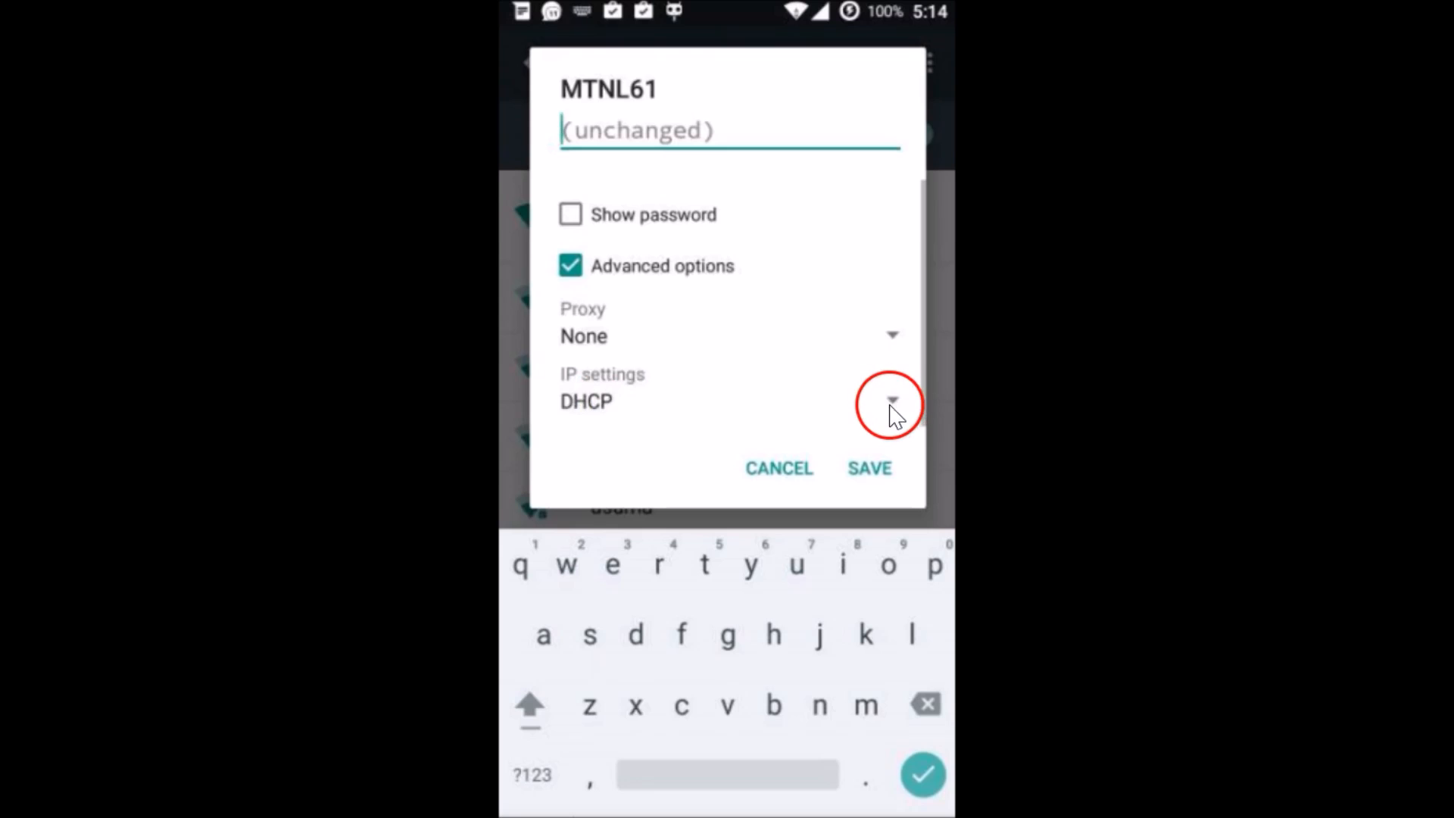
left_click(891, 403)
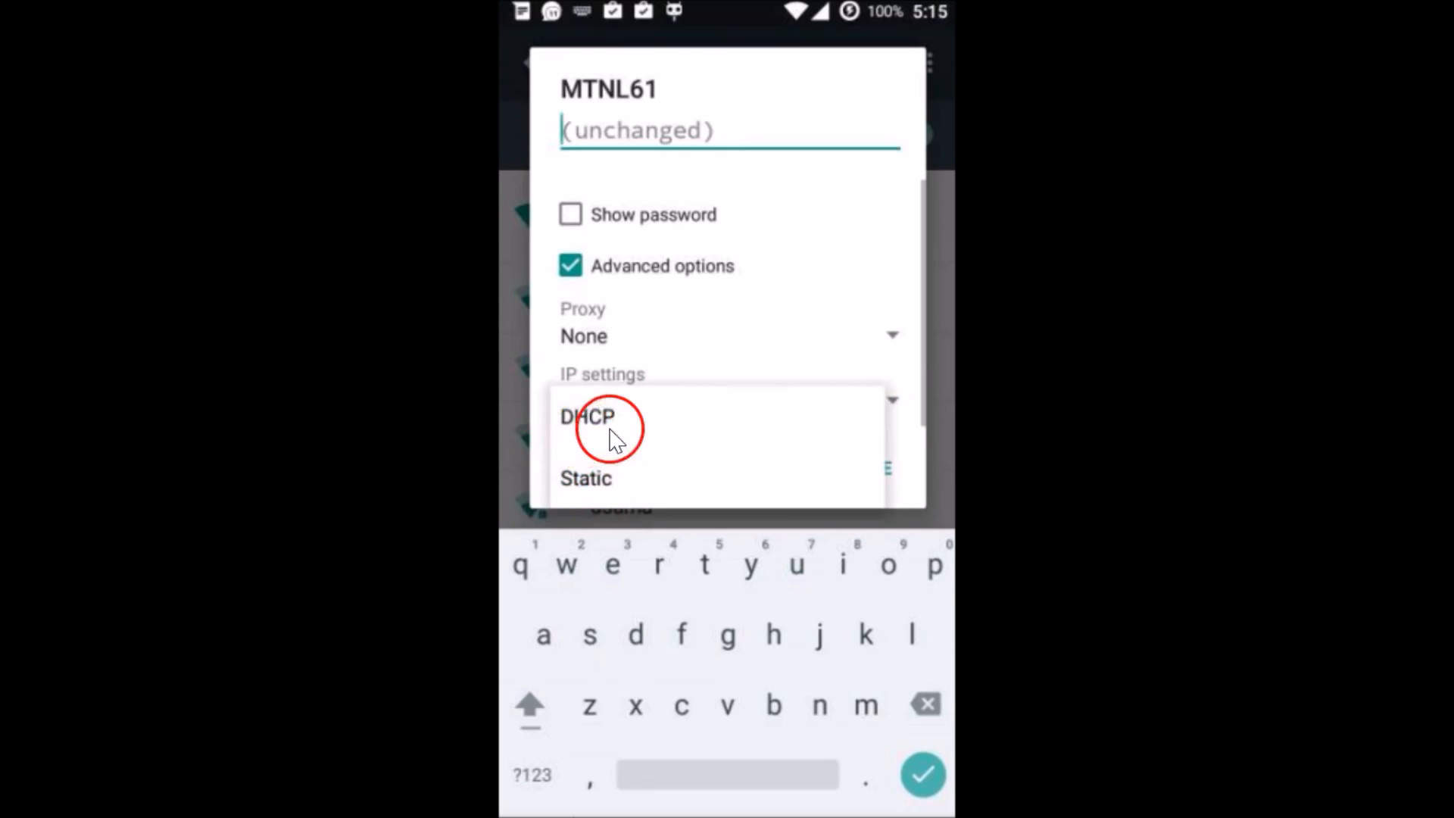
mouse_move(580, 489)
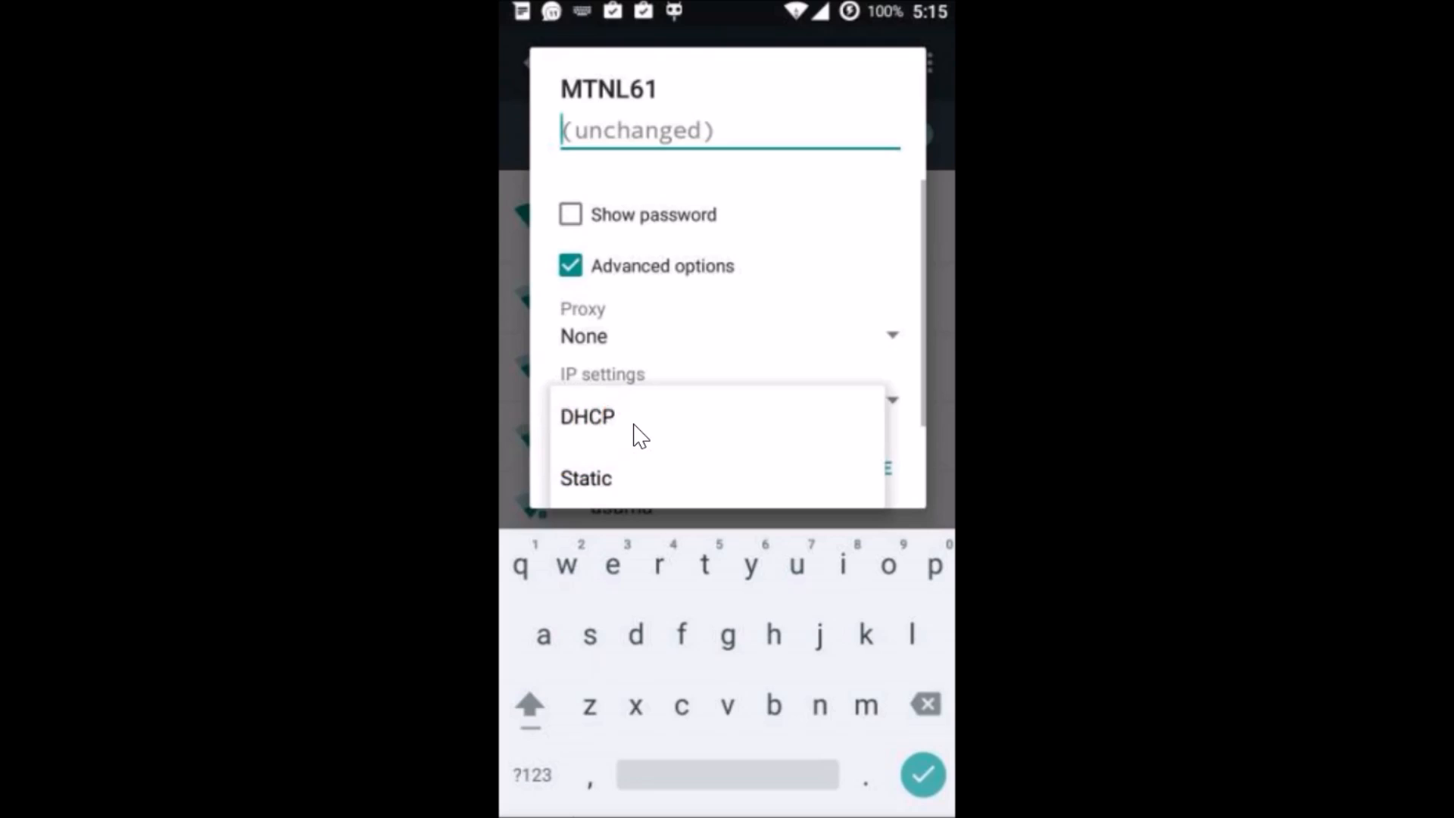
left_click(586, 478)
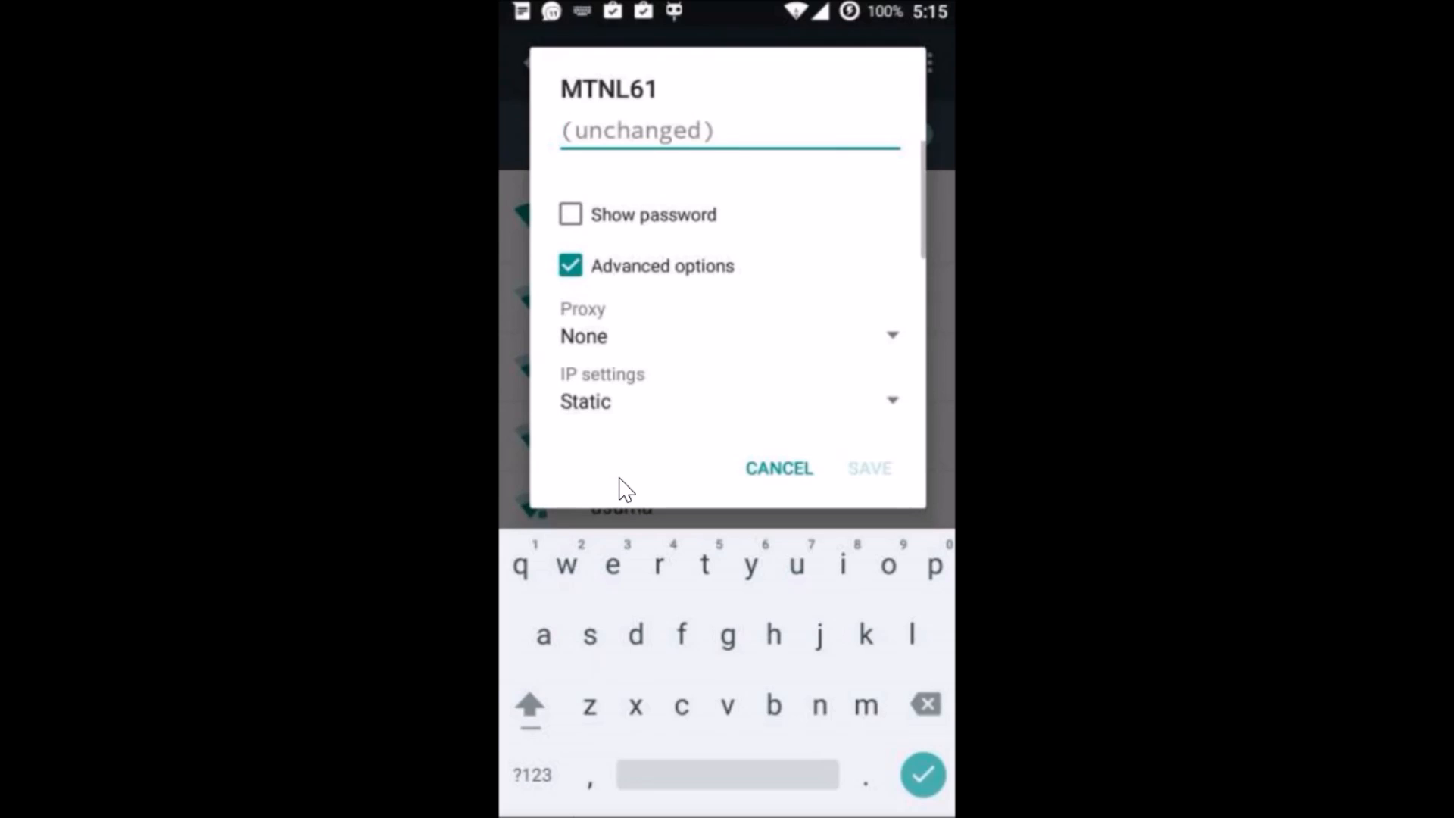
scroll("down", 3)
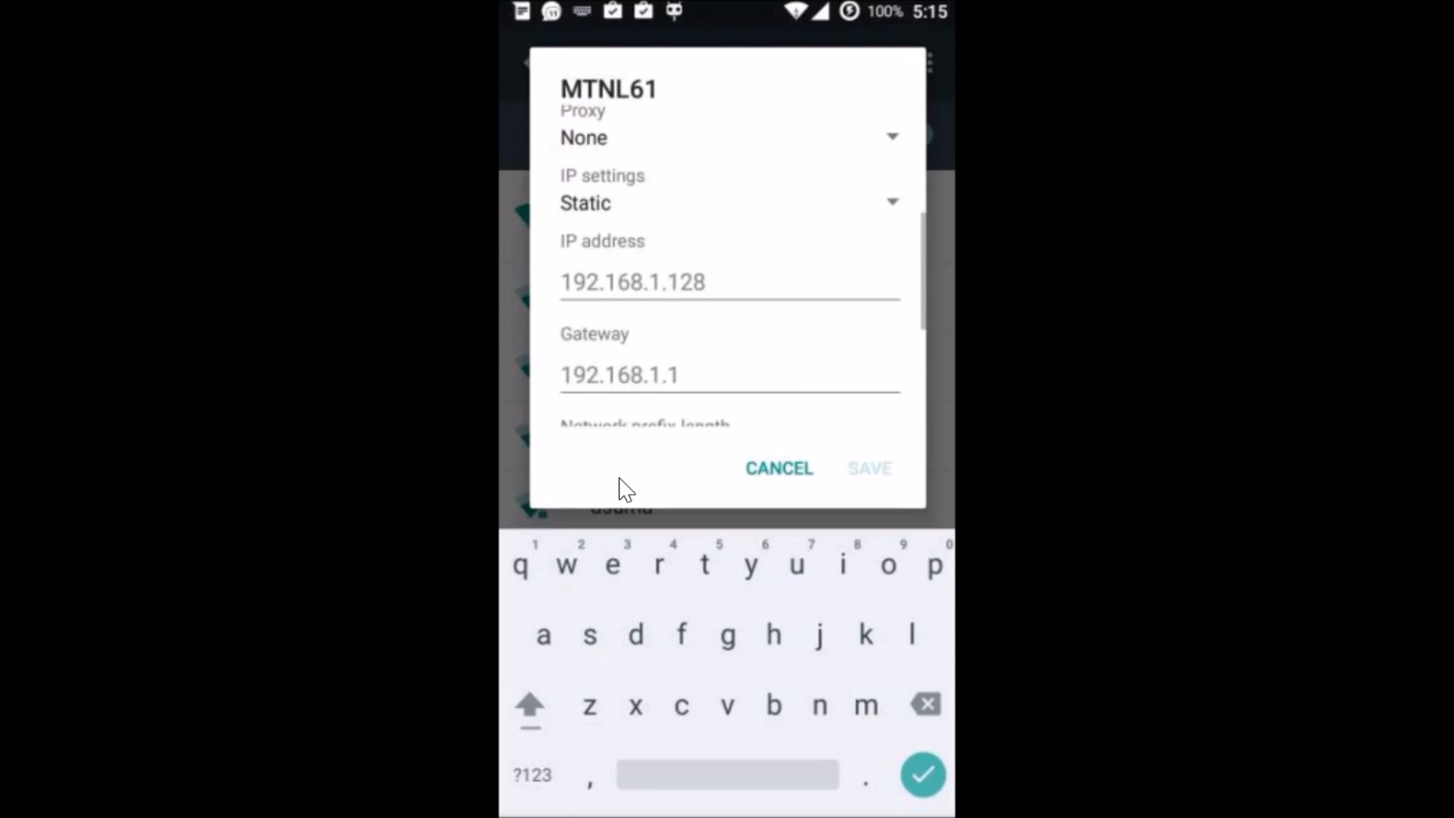
Enter 192.168.1.45 as MTNL61's static IP address
left_click(719, 282)
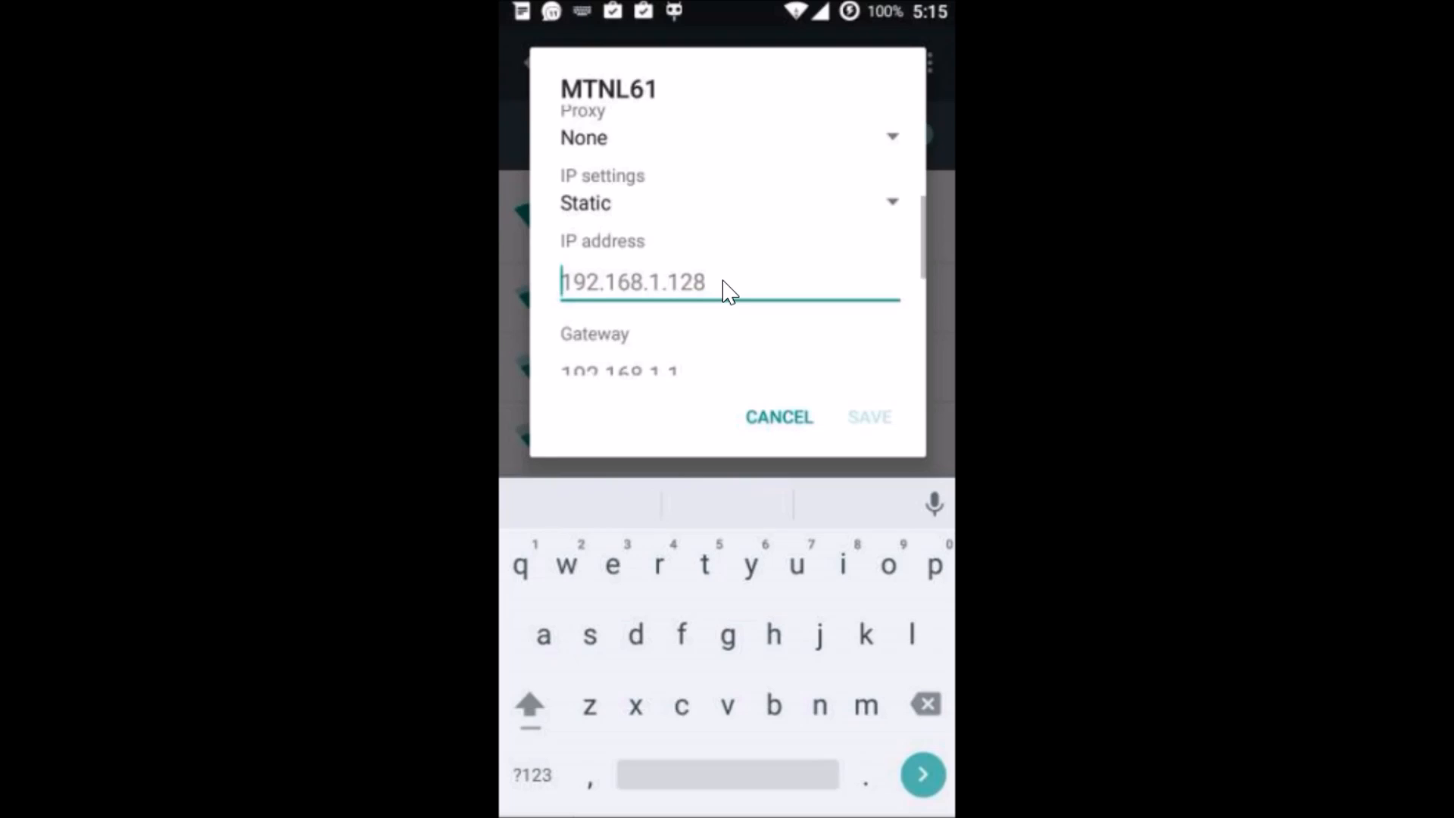
left_click(534, 796)
type("1")
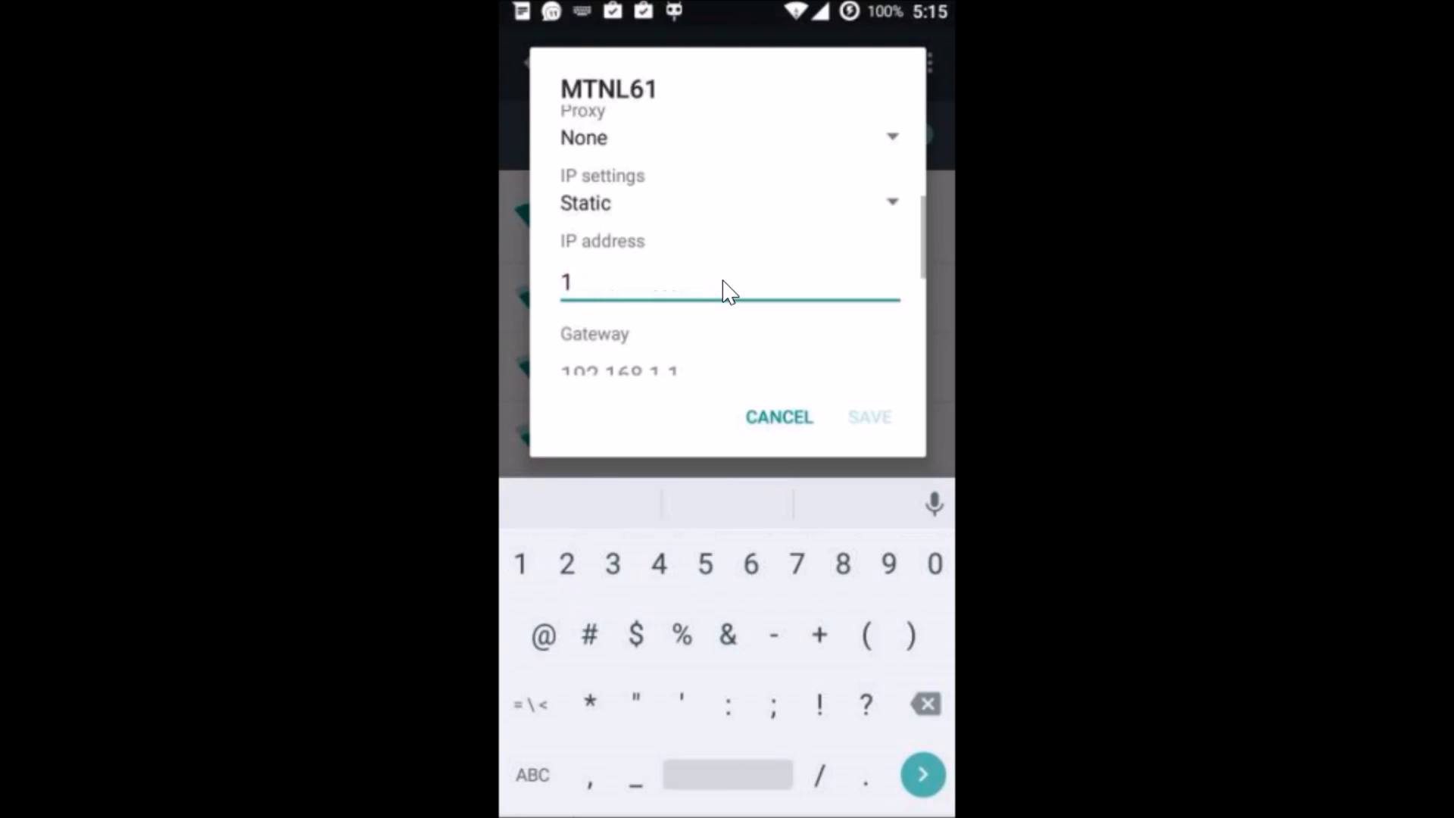
type("92.1")
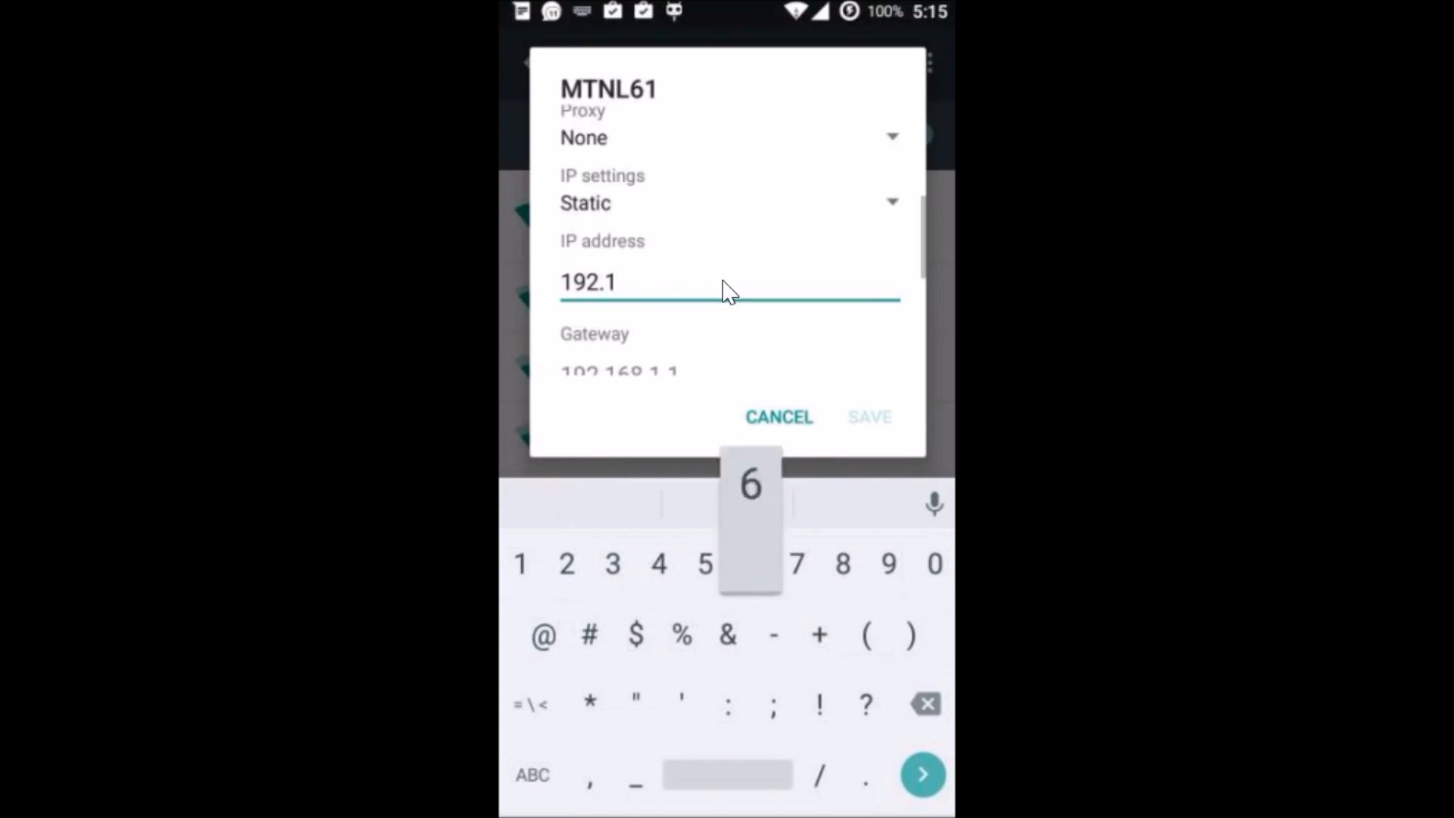
type("68.1.")
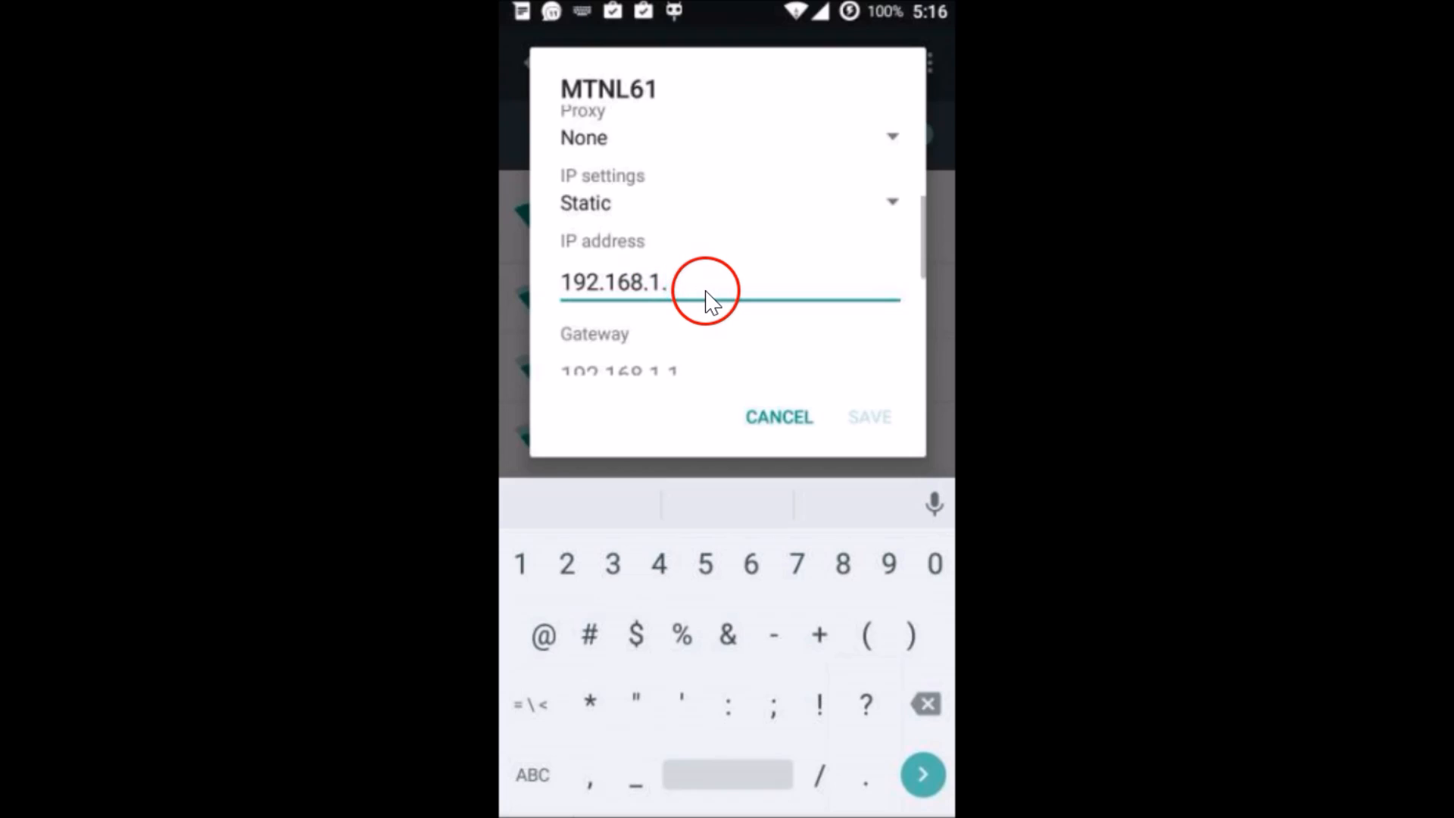
type("4")
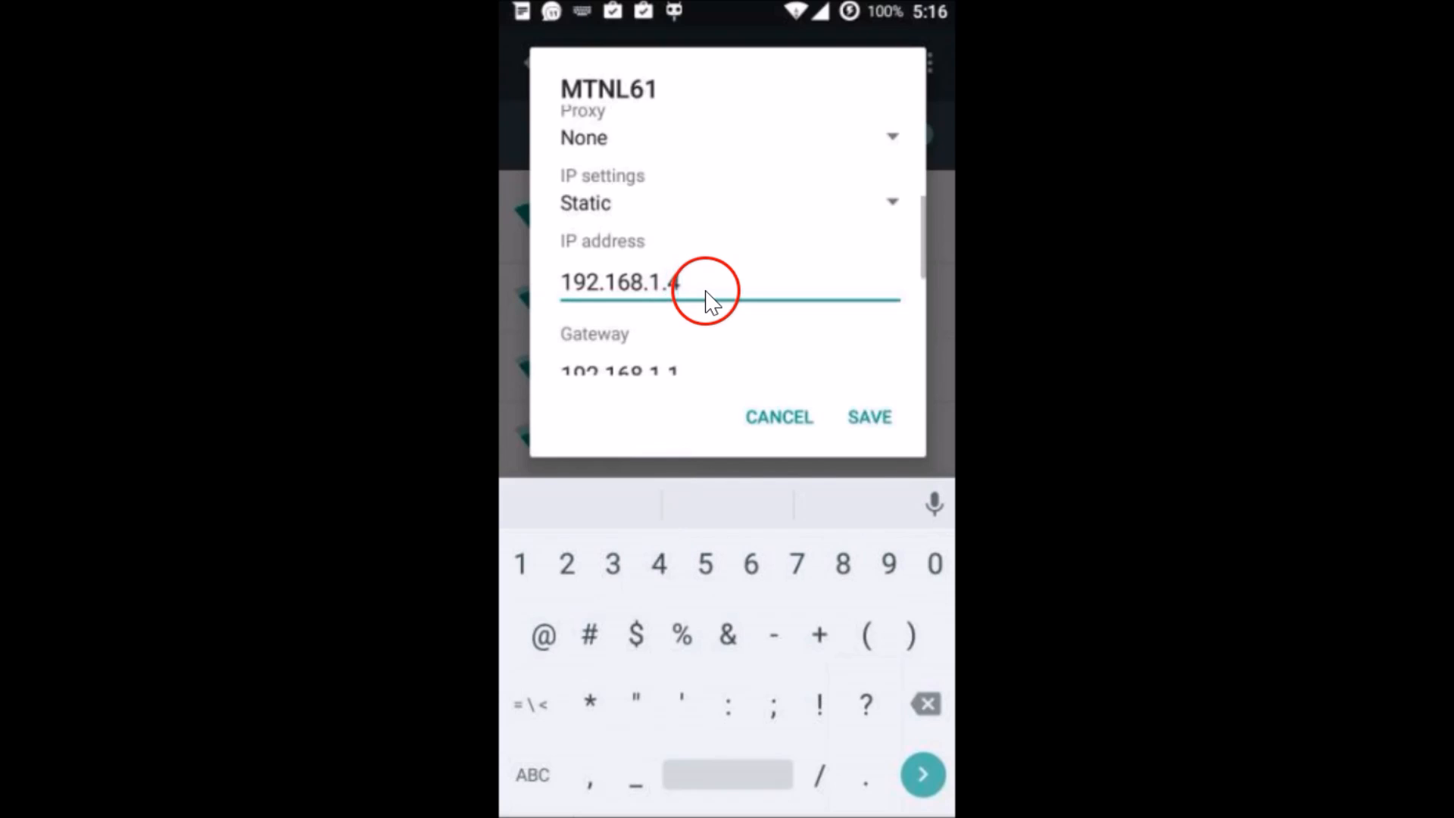
type("5")
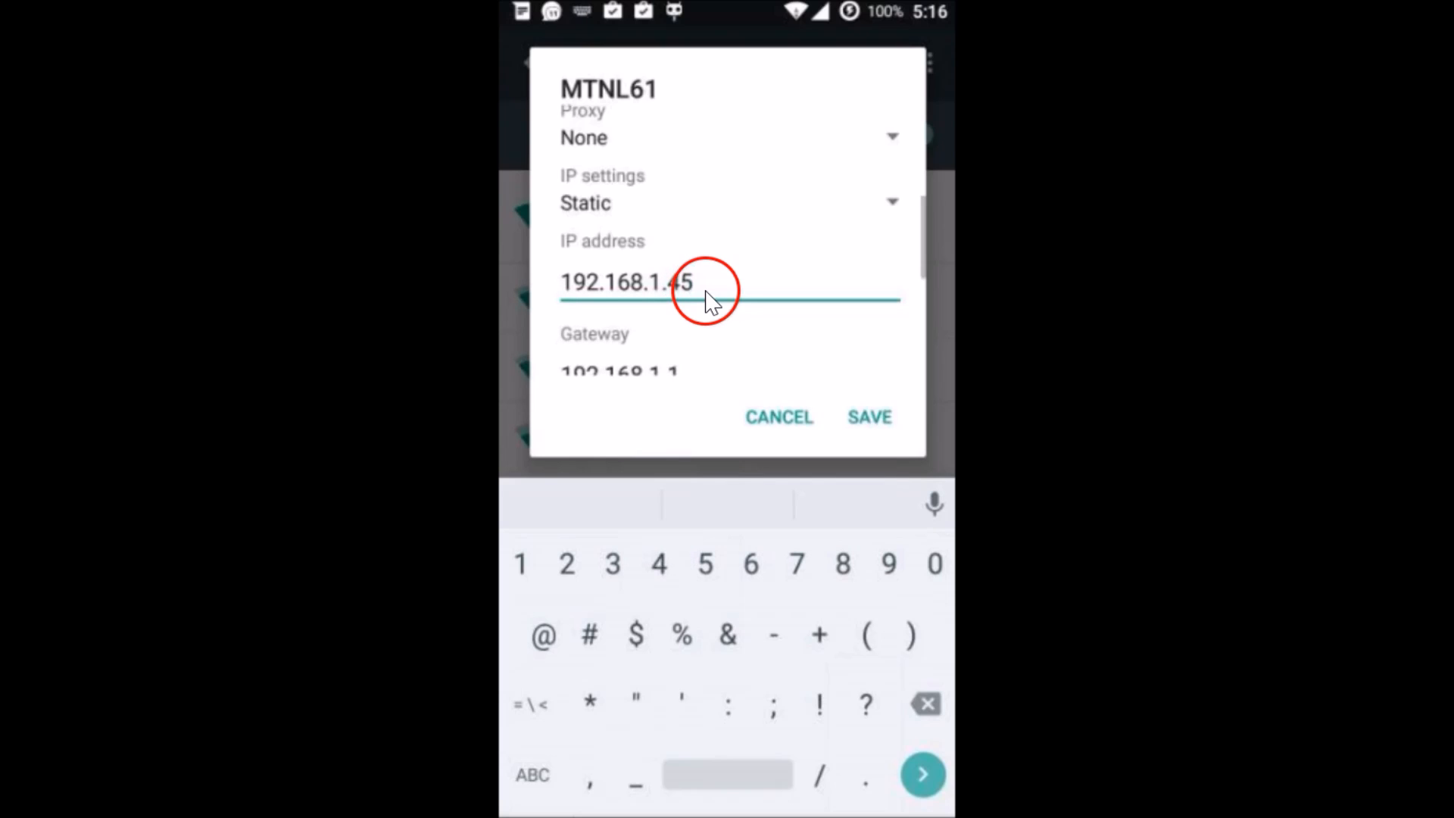
scroll("down", 3)
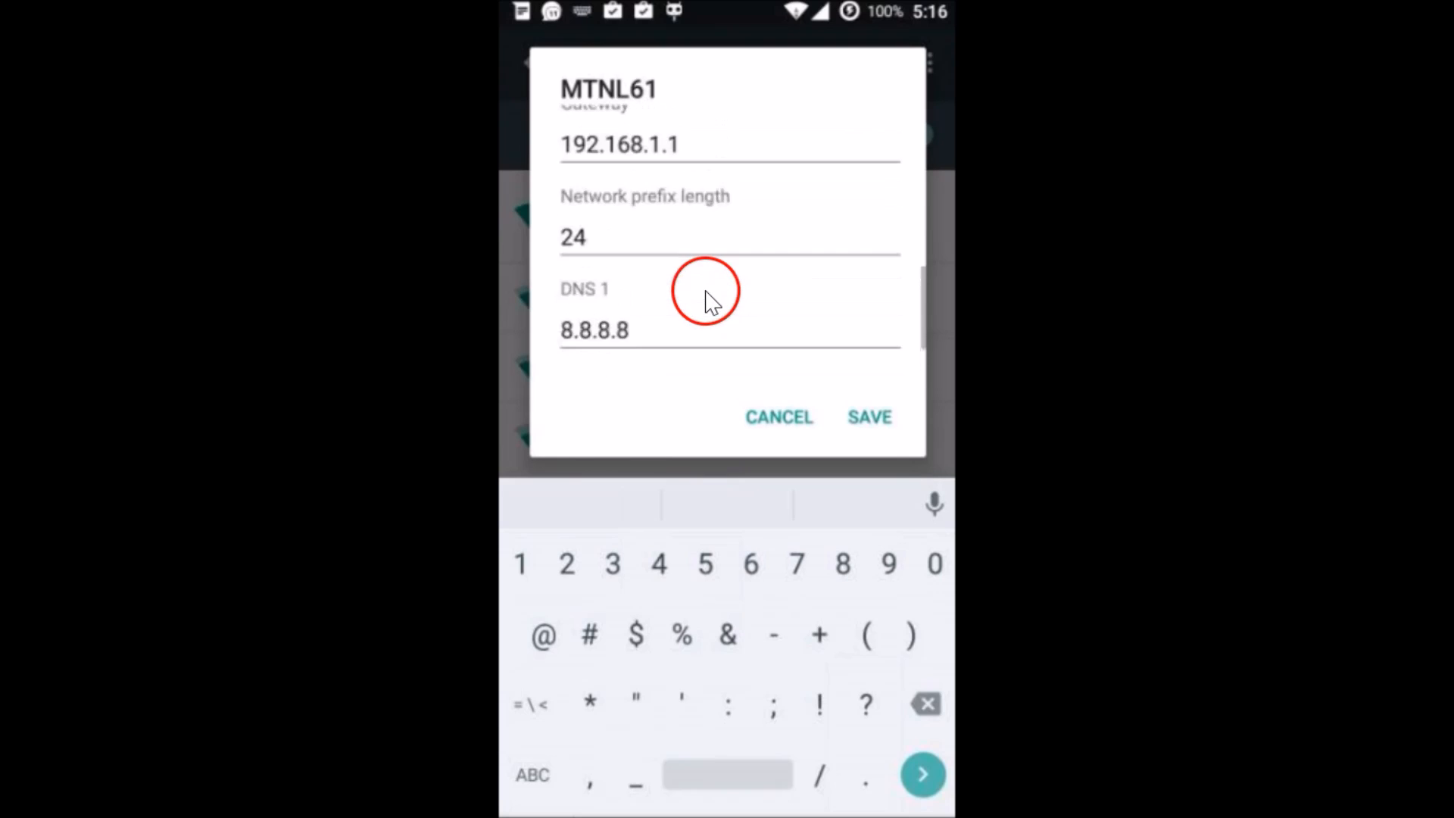
scroll("down", 3)
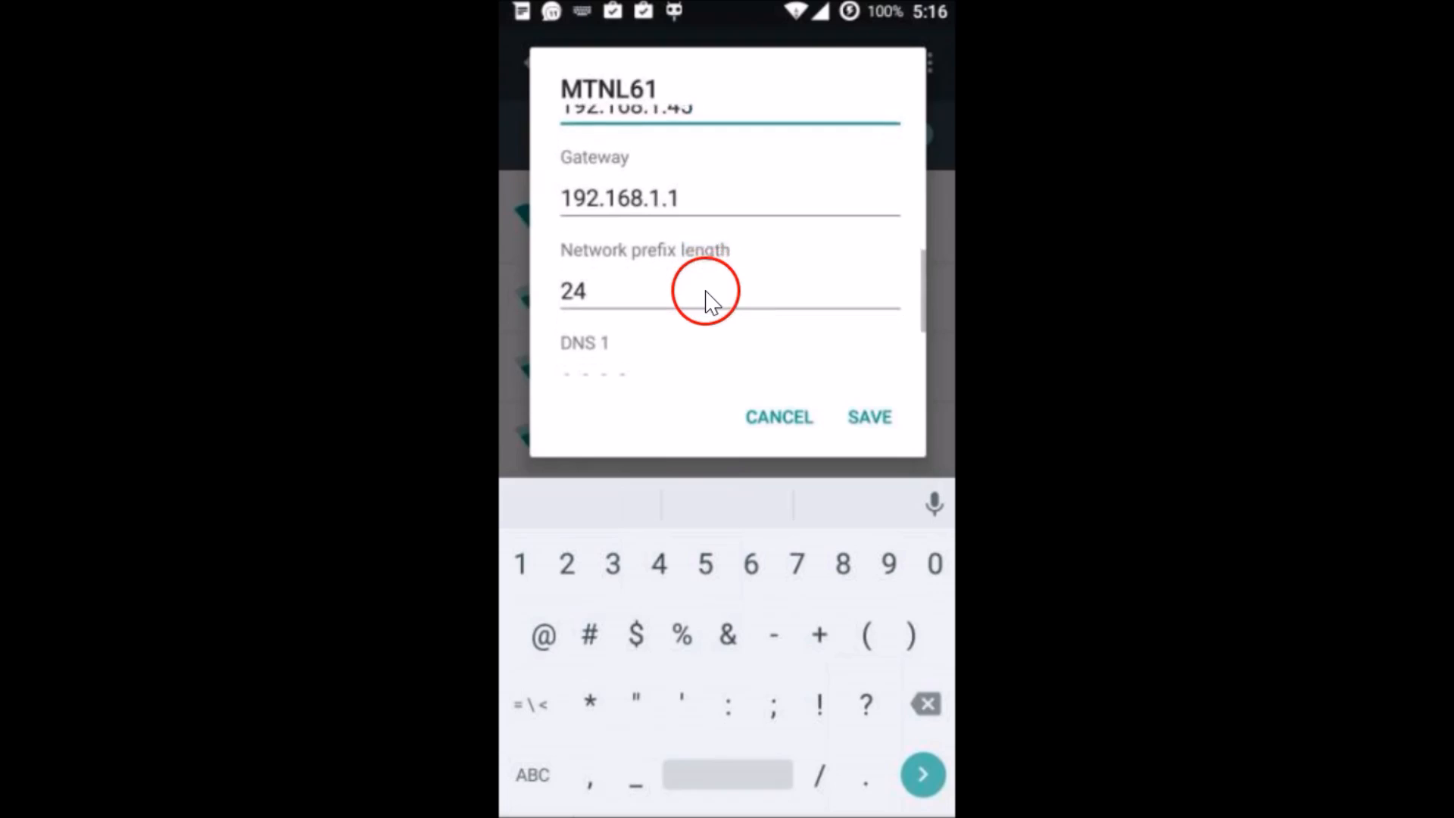
scroll("down", 3)
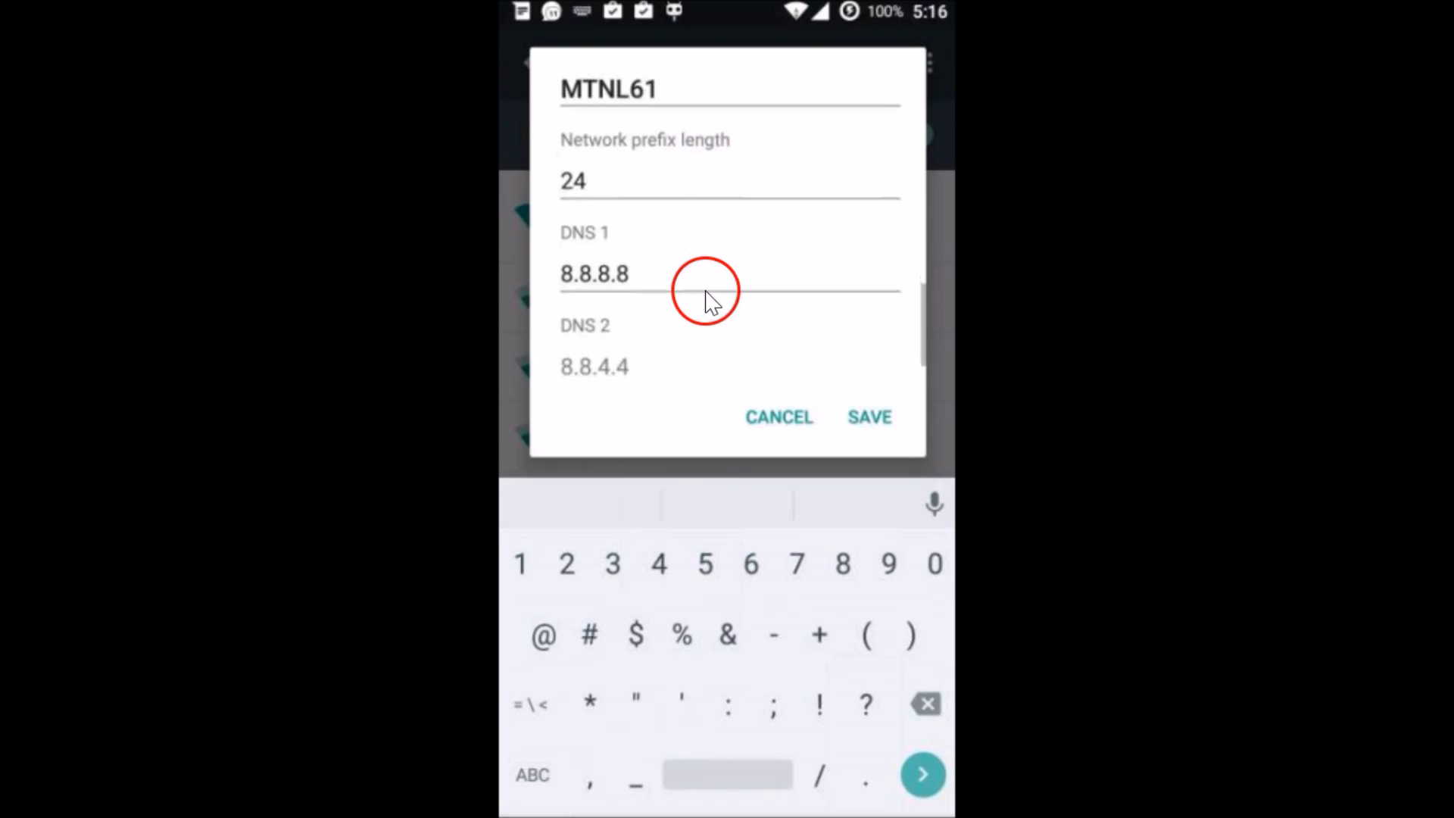